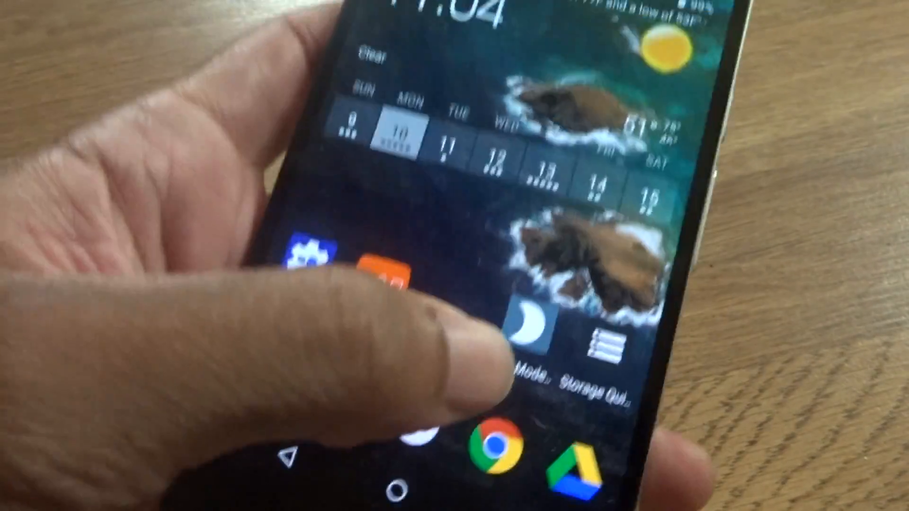
- Launch Night Mode Enabler and enable Android's hidden night mode
click(527, 322)
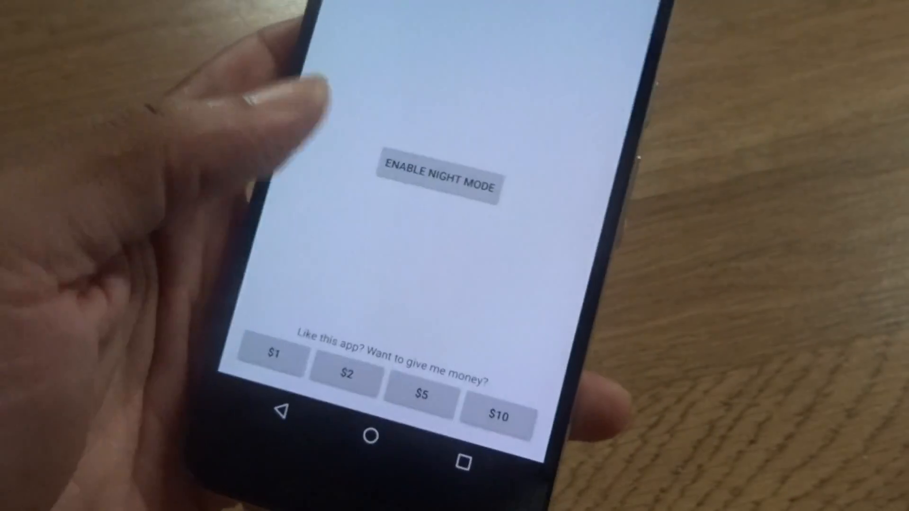
click(442, 178)
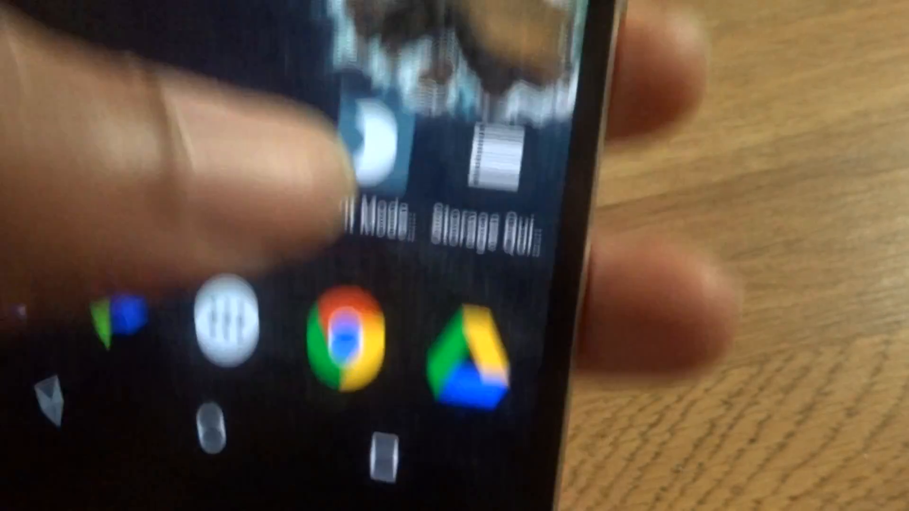
- Launch Storage Quick Settings to show the breakdown of videos, audio, other files and cached data
click(383, 156)
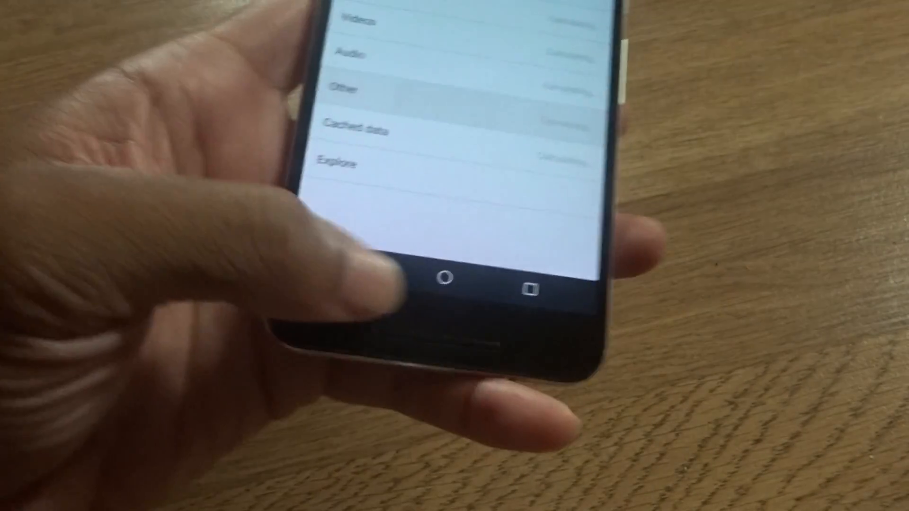
click(443, 280)
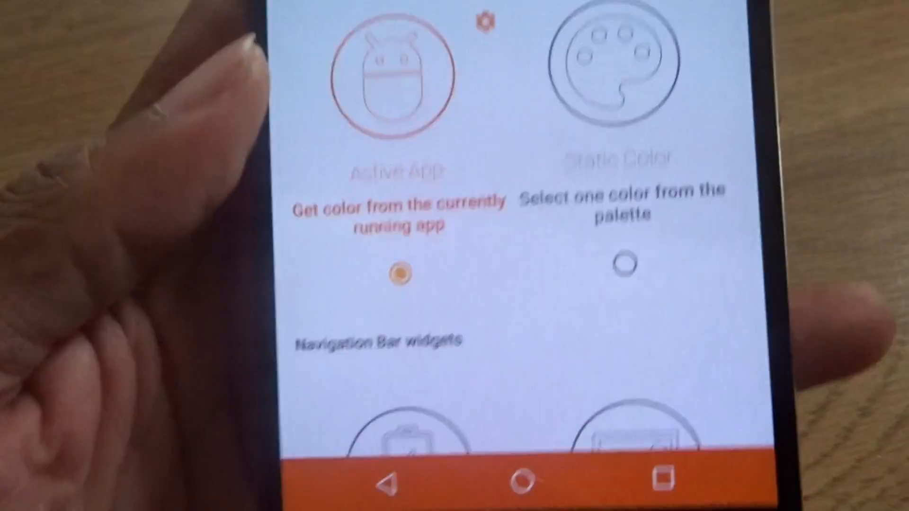
- In Navbar Apps, choose Active App as the navigation bar colour source
scroll(down, 3)
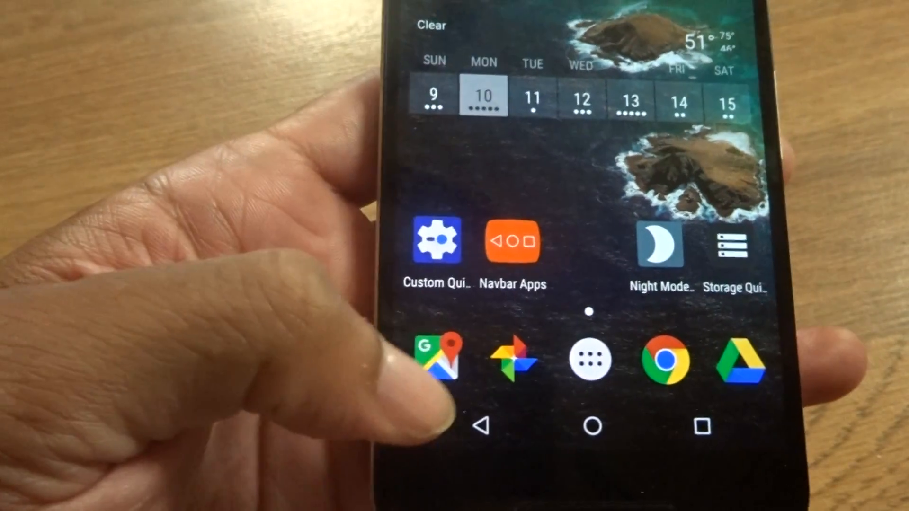
click(438, 360)
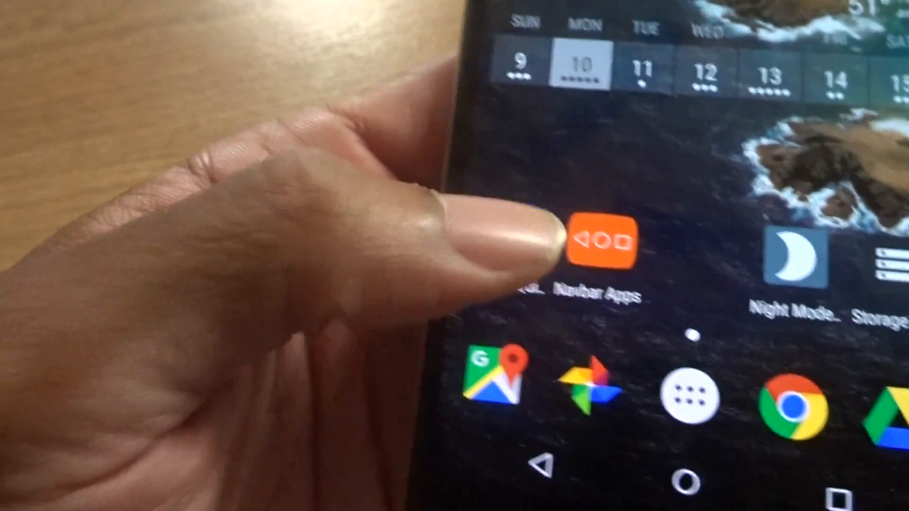
- Expand the Quick Settings panel showing the new Night mode and Storage tiles
click(601, 240)
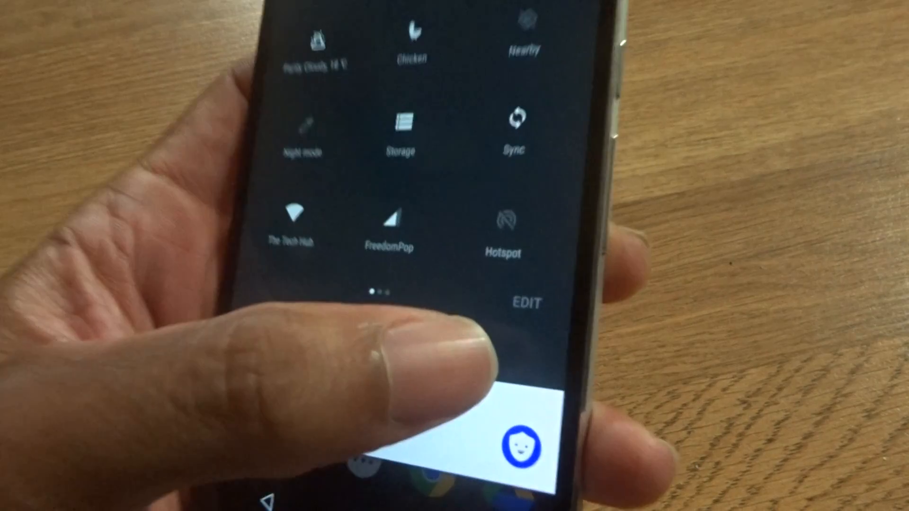
- Enter the Quick Settings tile editor and reveal the addable CQS: Tile 1 through Tile 9
click(524, 302)
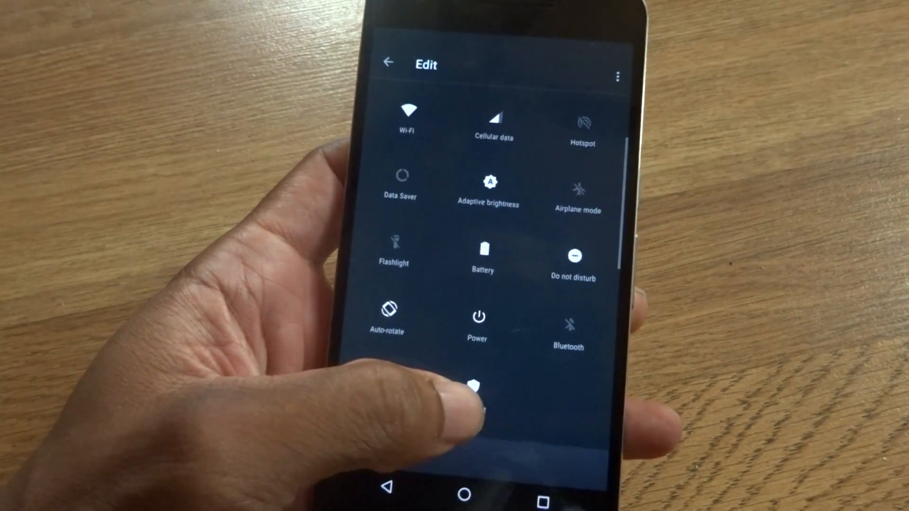
scroll(down, 3)
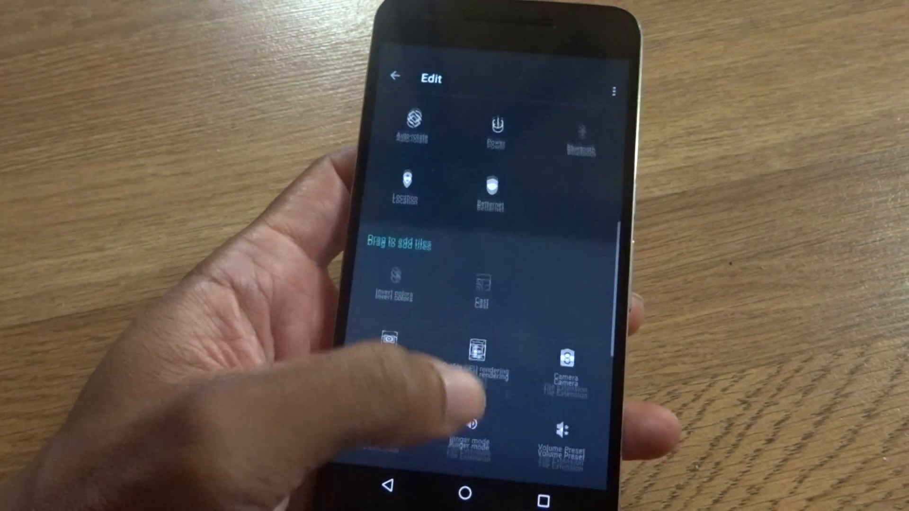
scroll(down, 3)
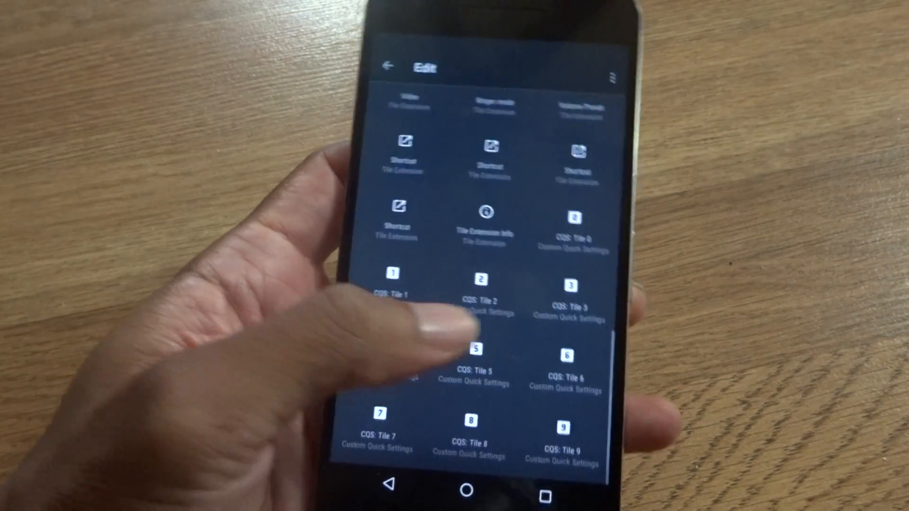
scroll(down, 3)
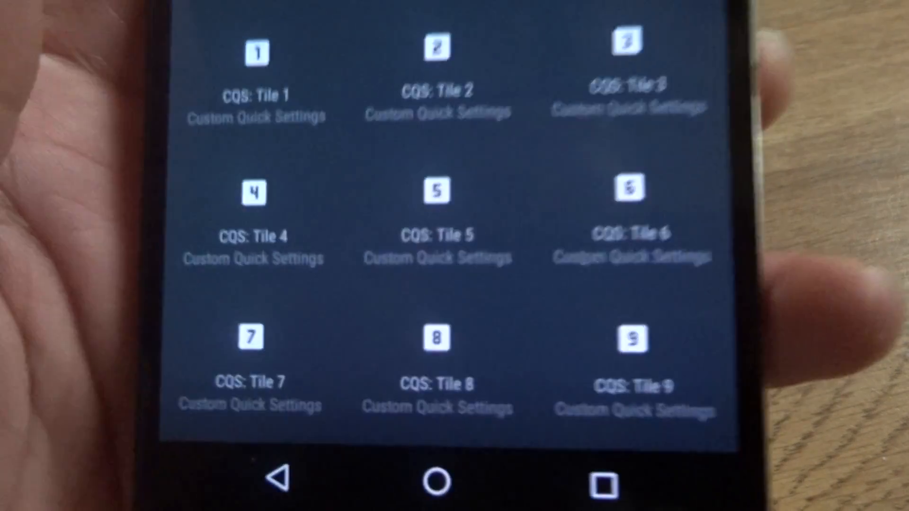
scroll(down, 3)
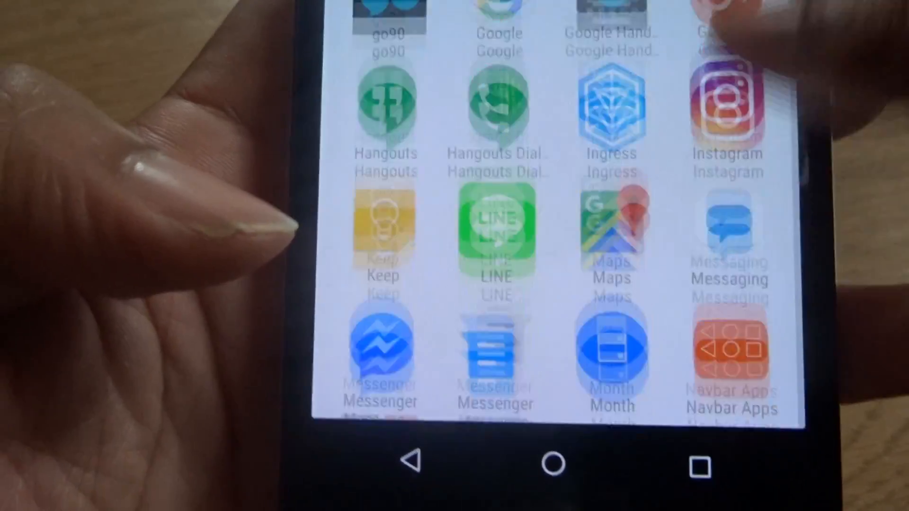
- Browse the app drawer to its end and return to the home screen
scroll(down, 3)
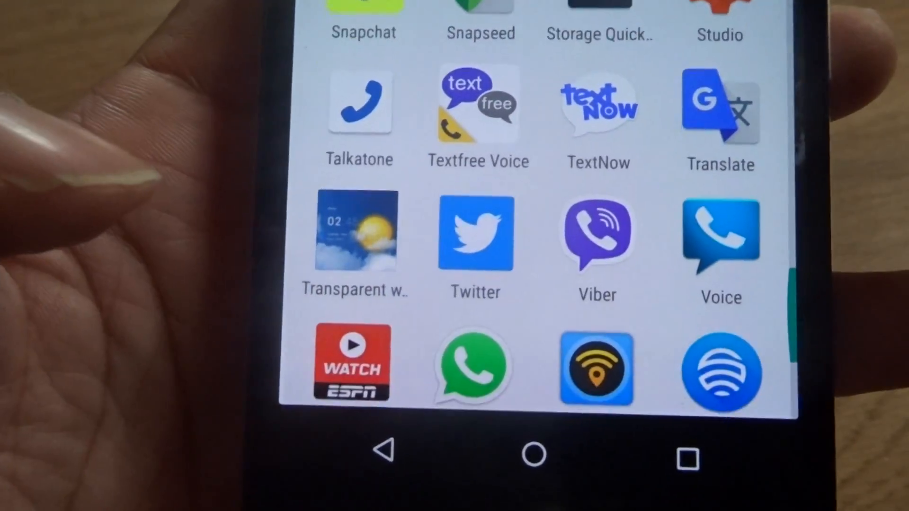
scroll(down, 3)
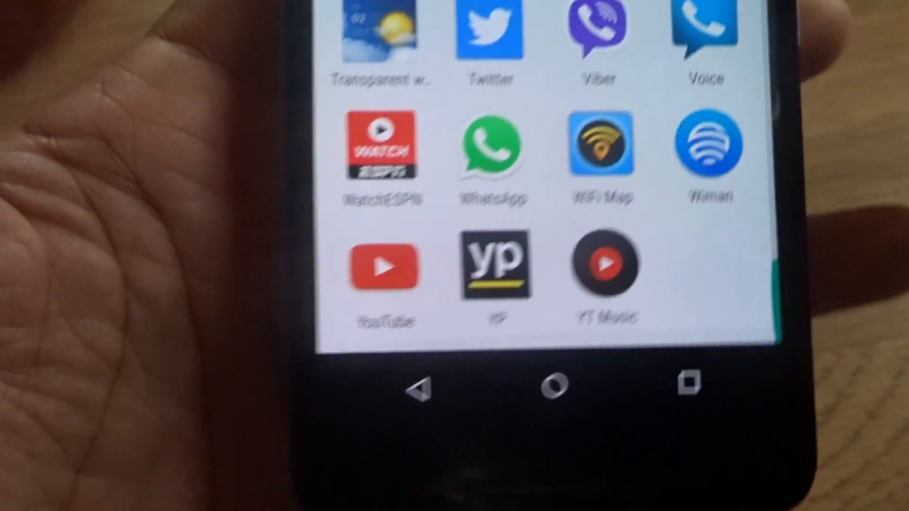
scroll(down, 3)
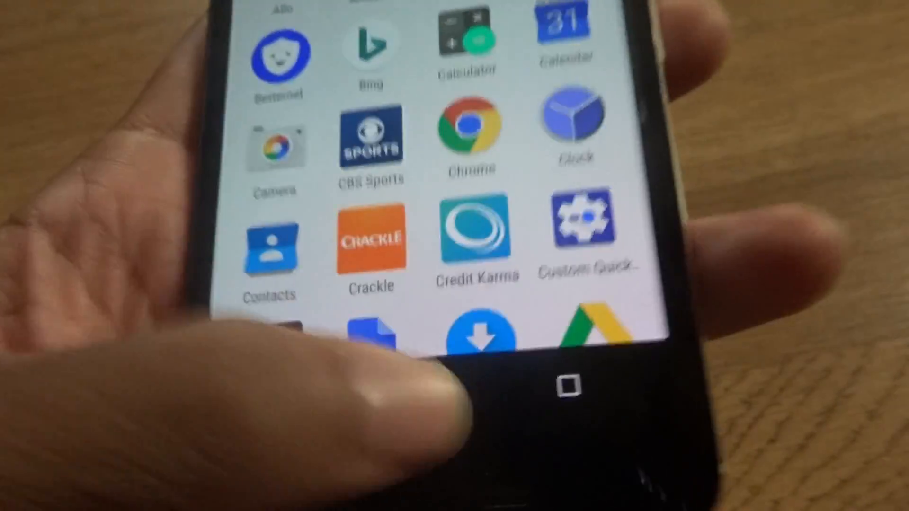
click(559, 386)
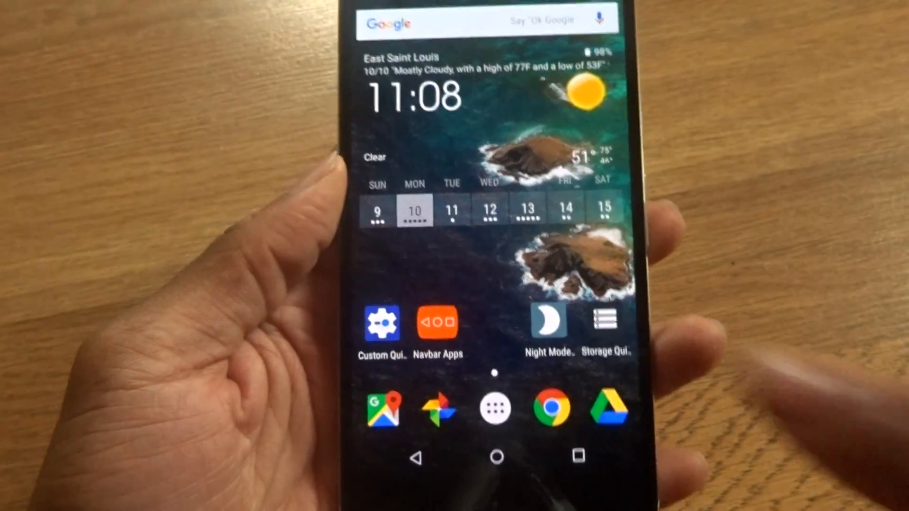